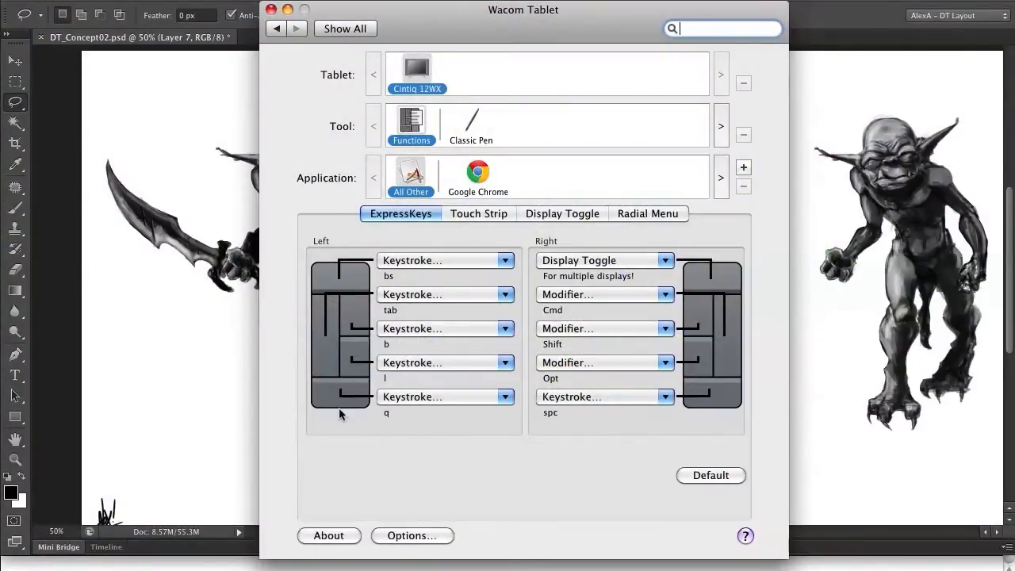
mouse_move(390, 426)
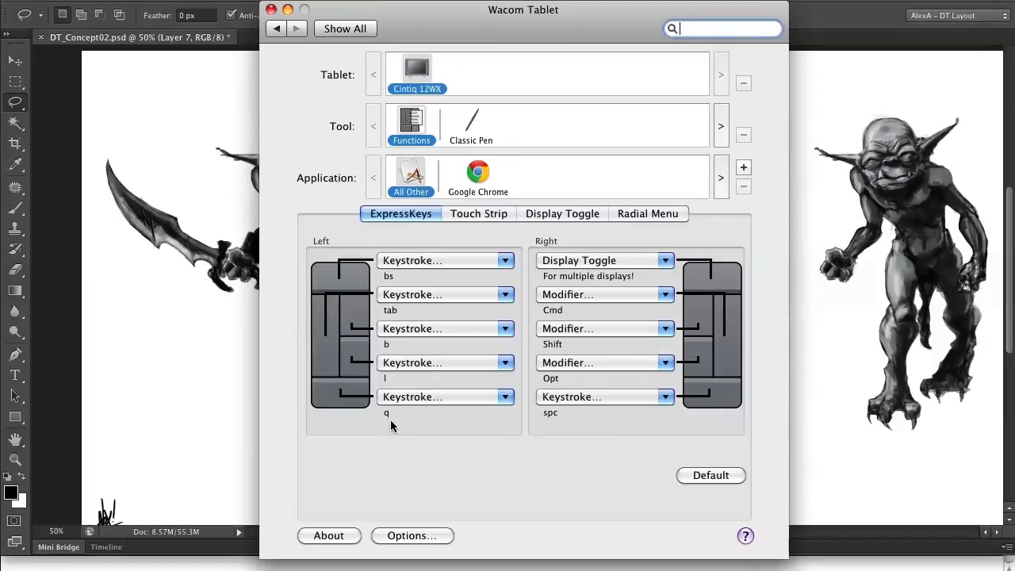